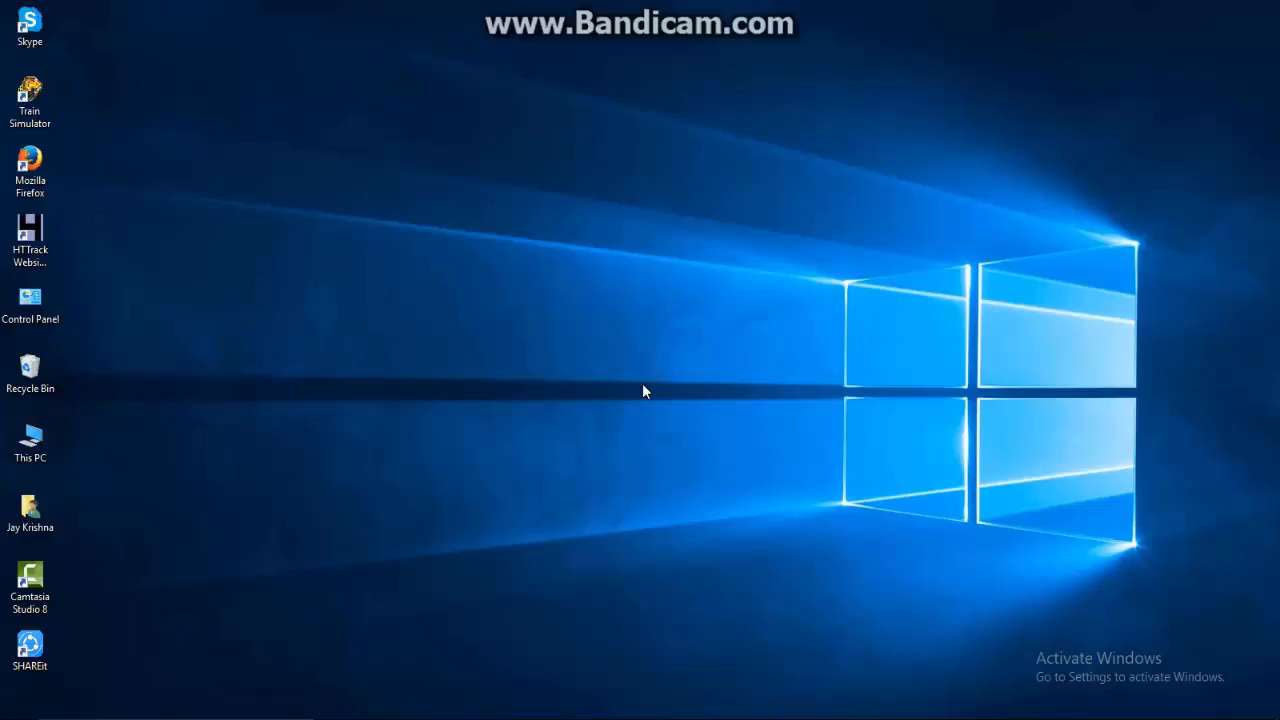
mouse_move(658, 357)
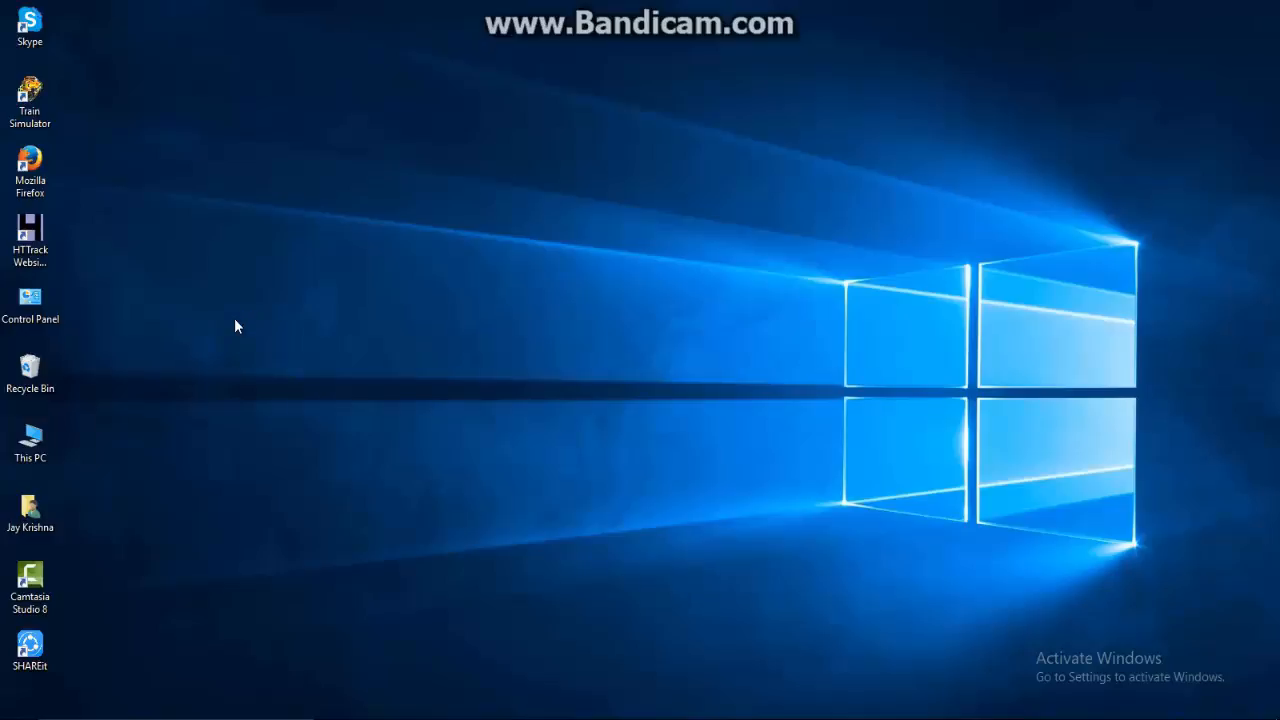
mouse_move(567, 408)
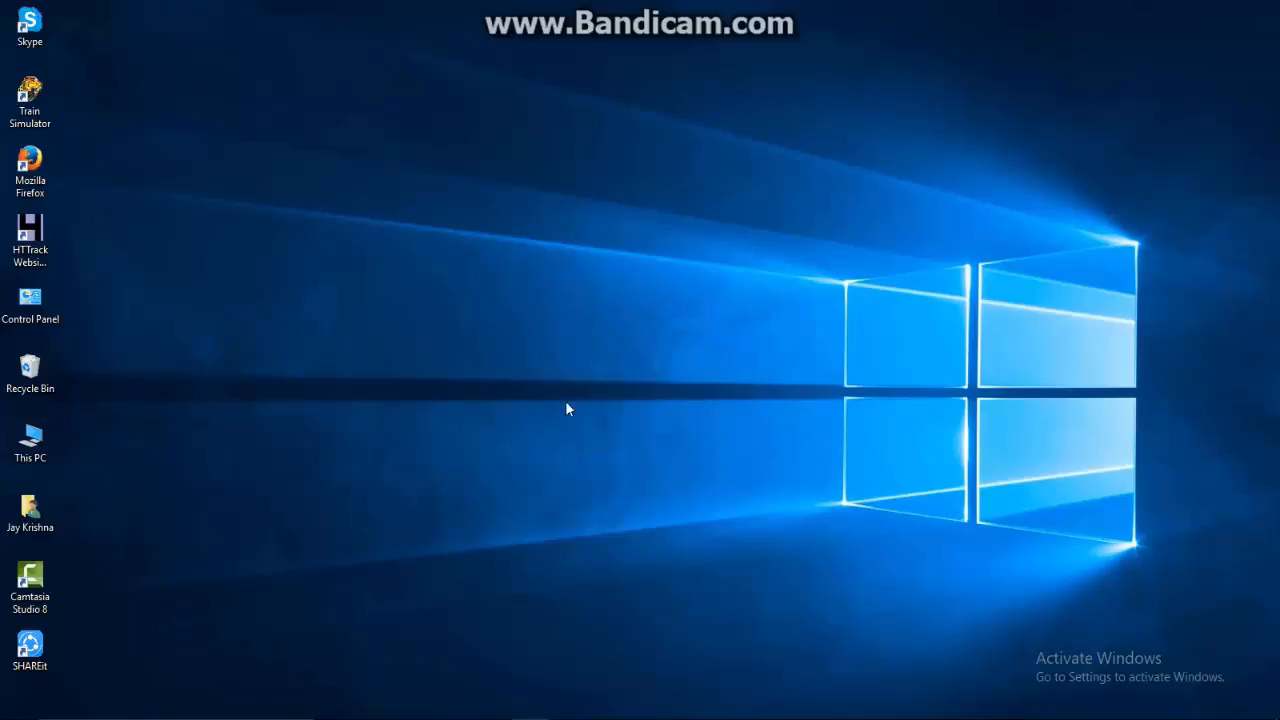
mouse_move(576, 451)
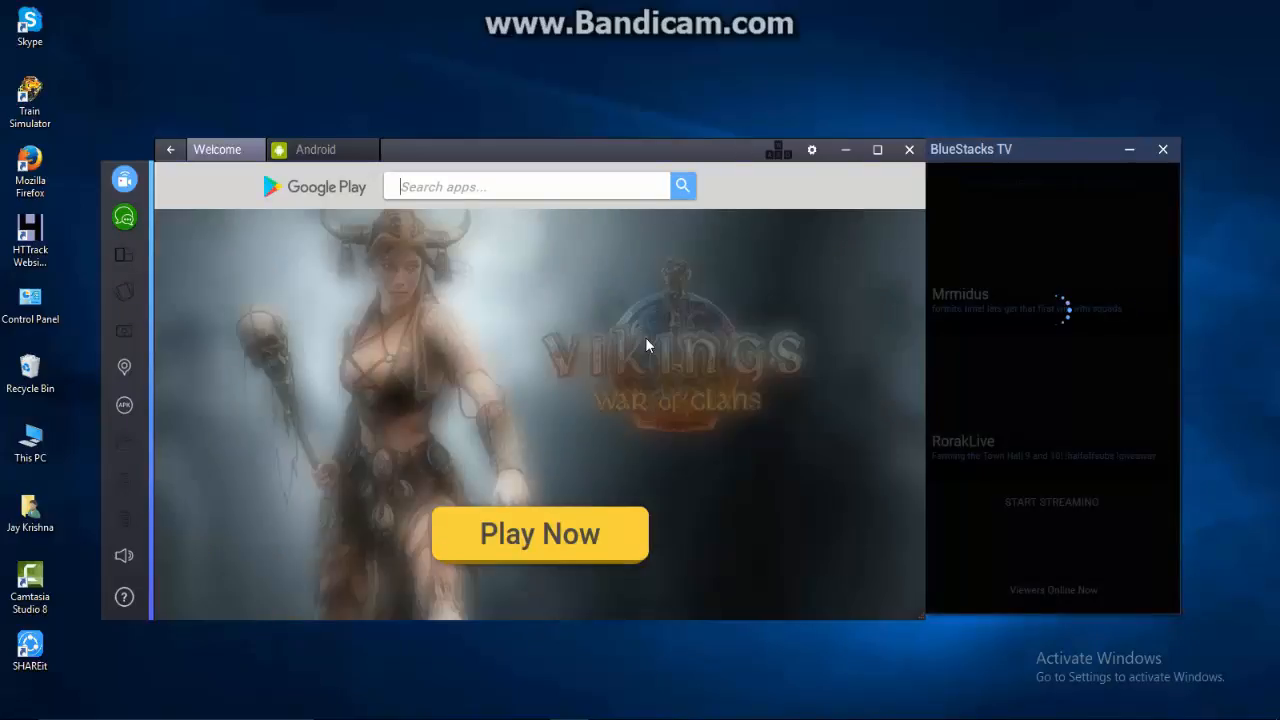
Step: Switch to the Android home screen and launch the Google Play Store
left_click(877, 149)
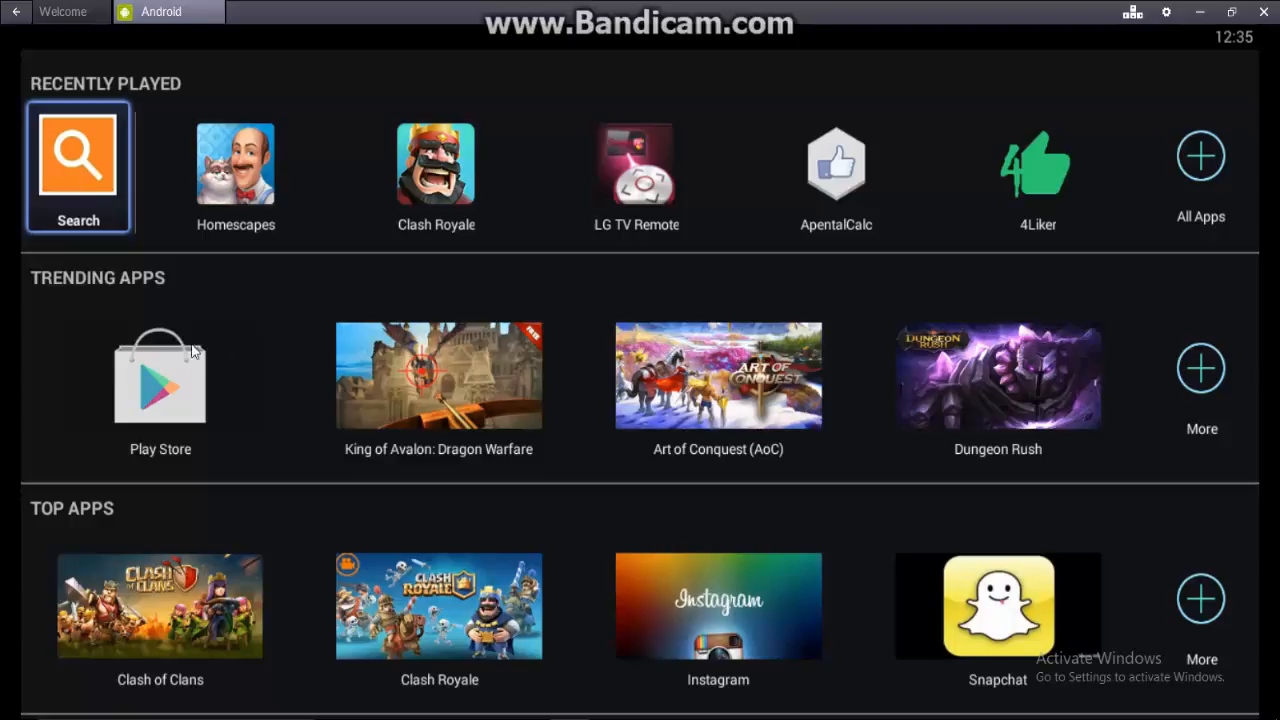
left_click(160, 375)
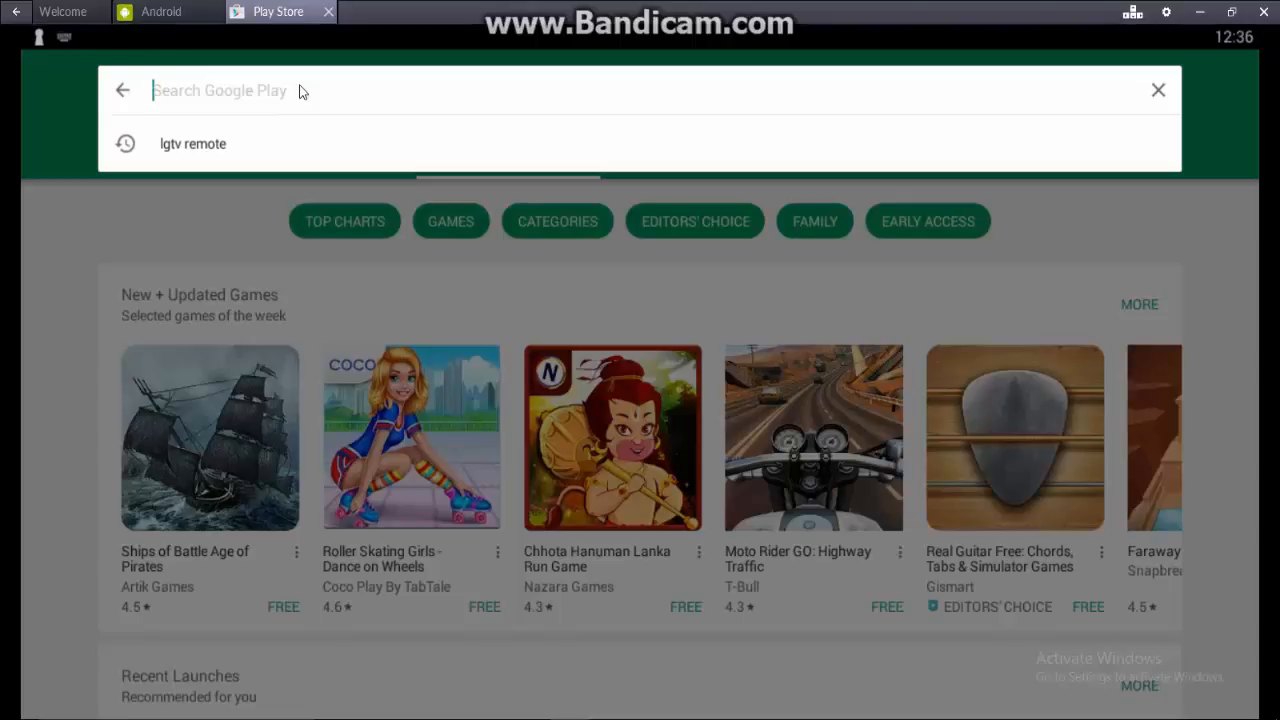
Step: Search Google Play for 'homesc' and open the Homescapes app page
type("homescapes")
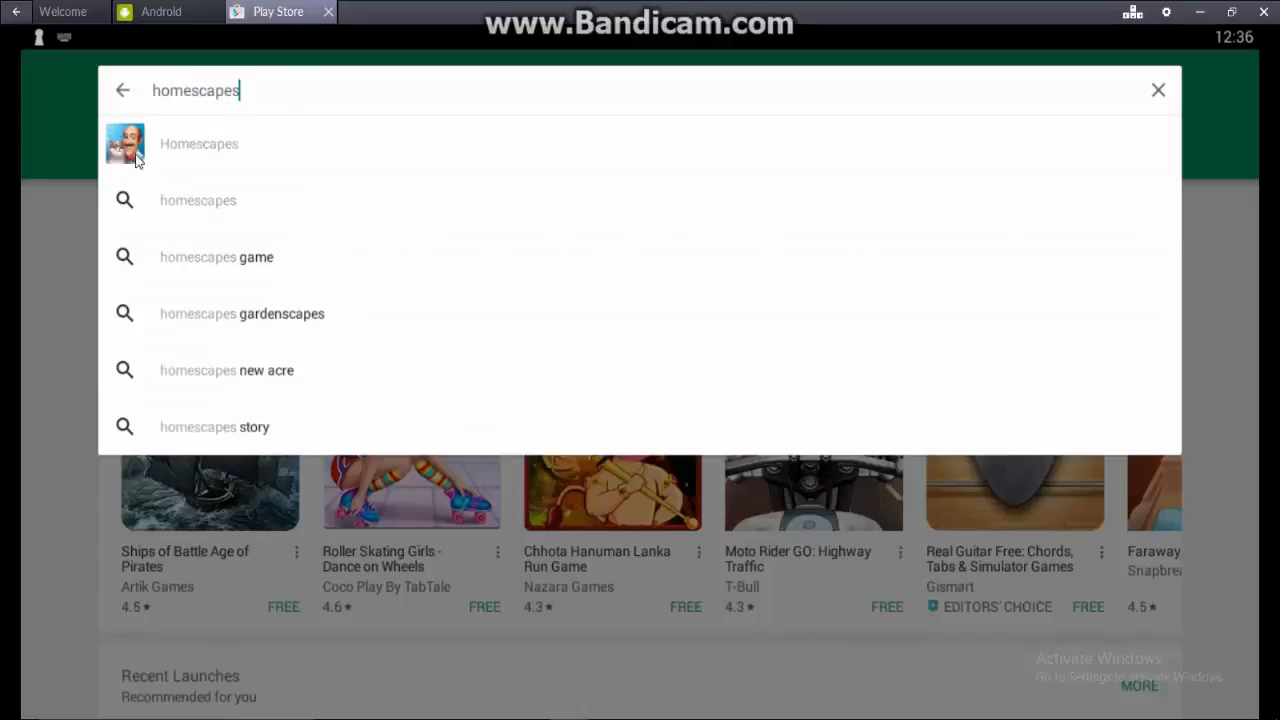
left_click(198, 143)
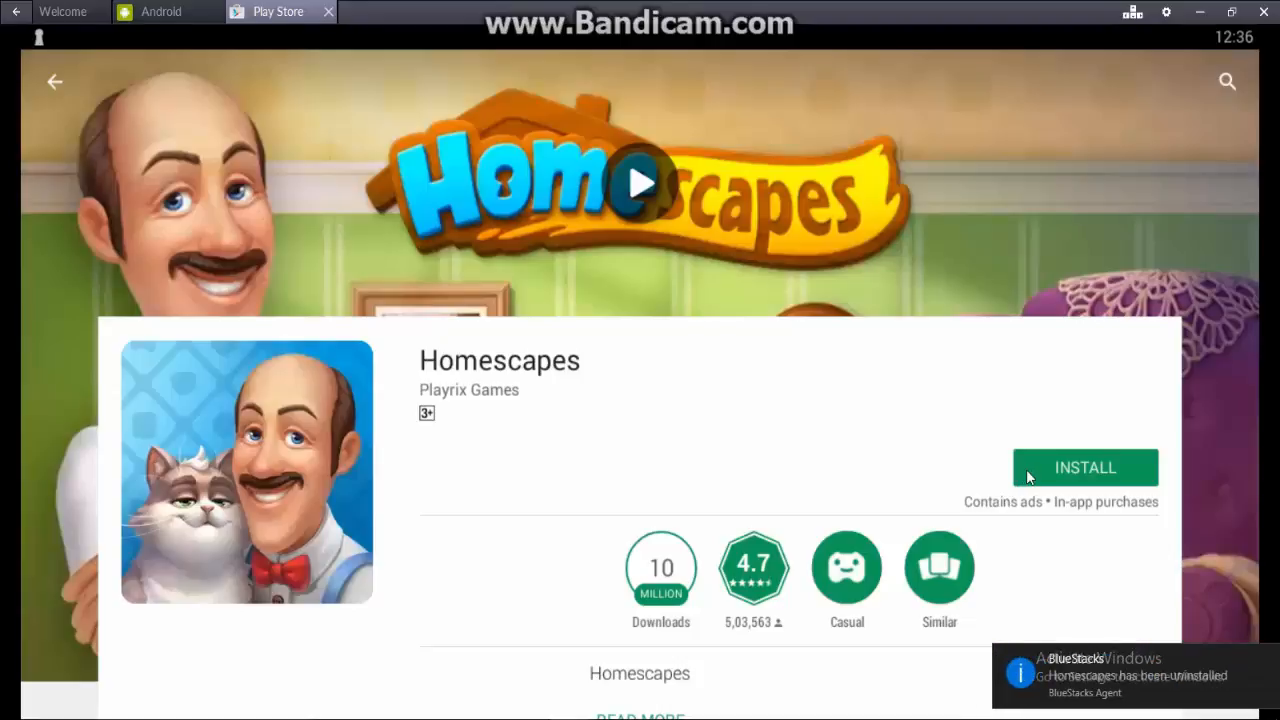
Step: Install Homescapes and accept its requested permissions
left_click(1085, 467)
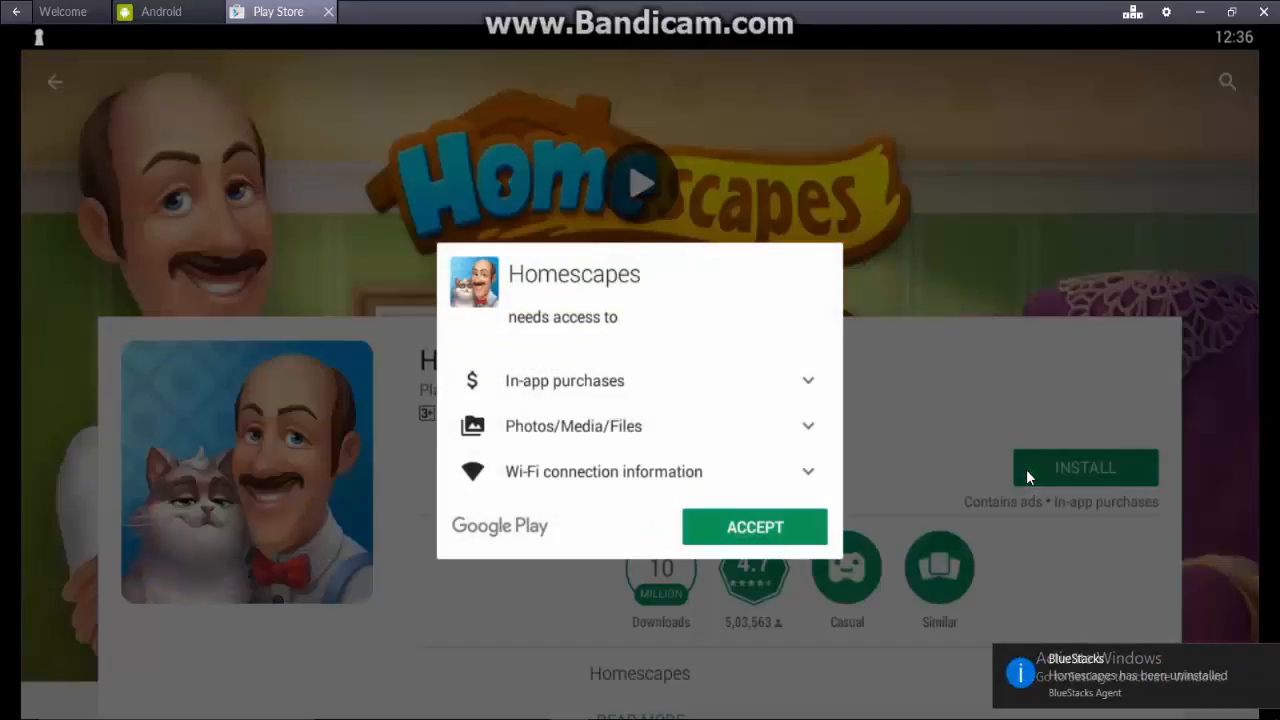
left_click(754, 527)
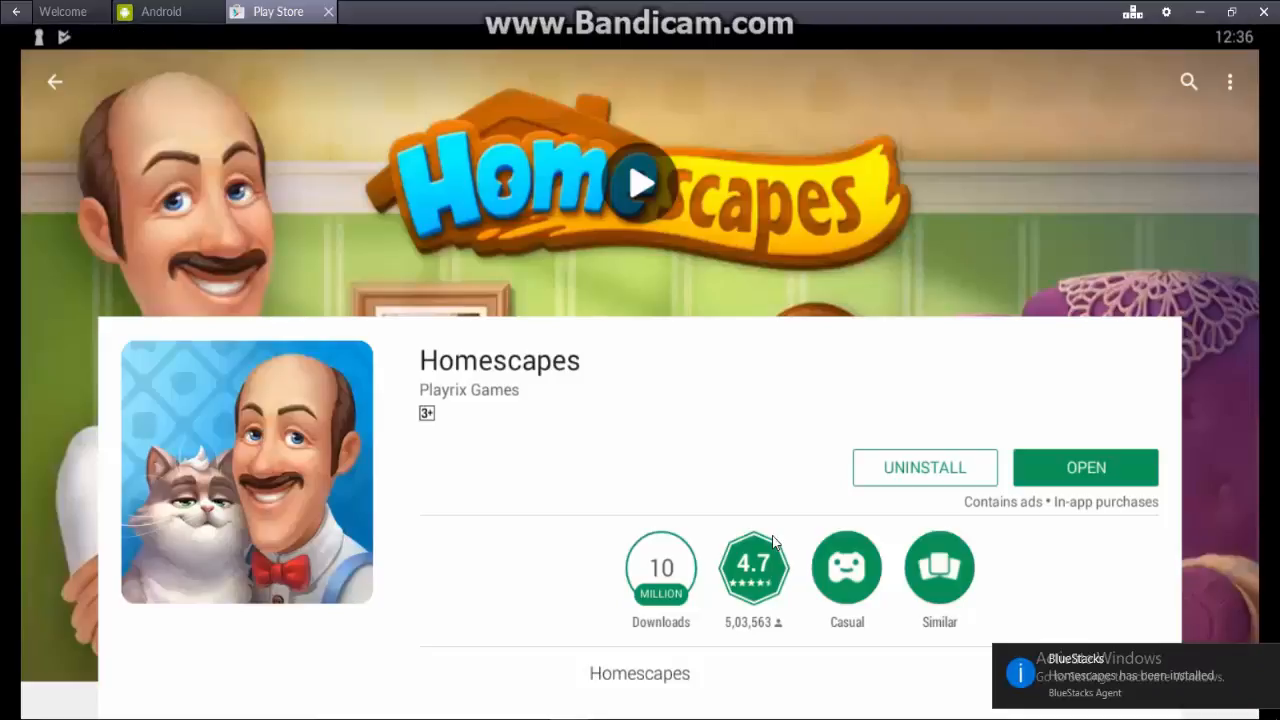
mouse_move(1115, 543)
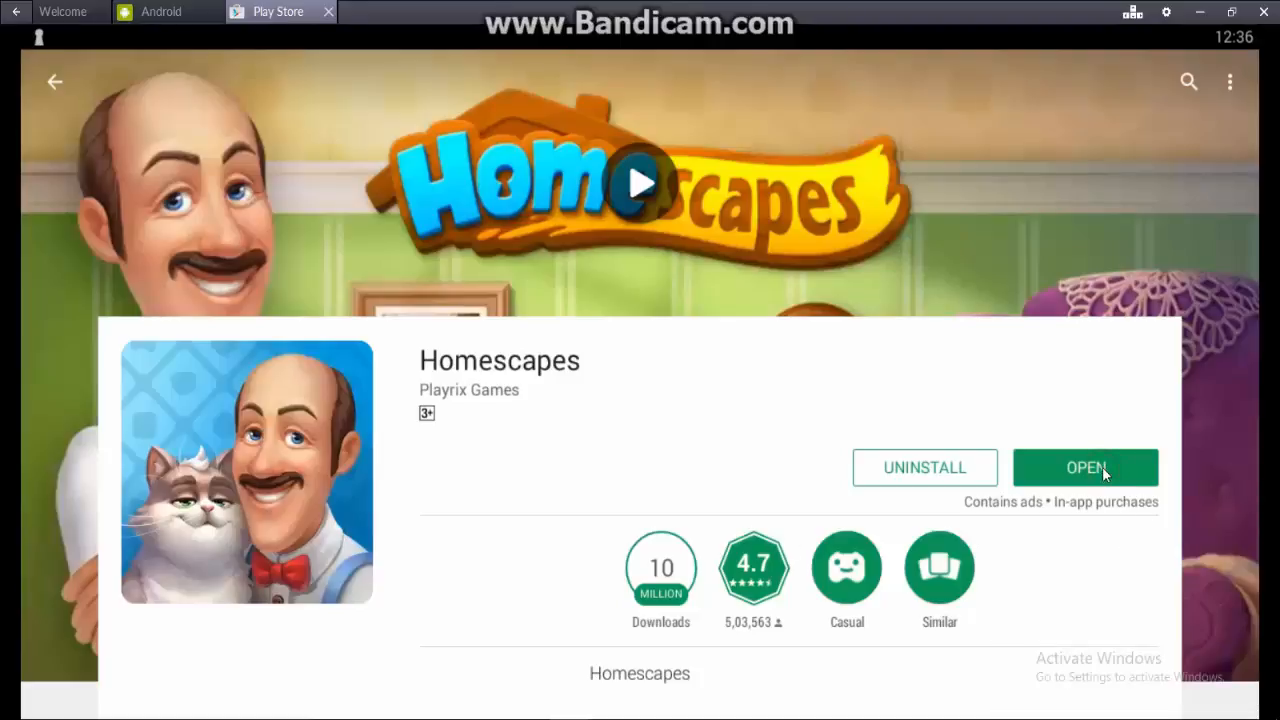
Step: Open the installed Homescapes and press Play on its title screen
left_click(1085, 467)
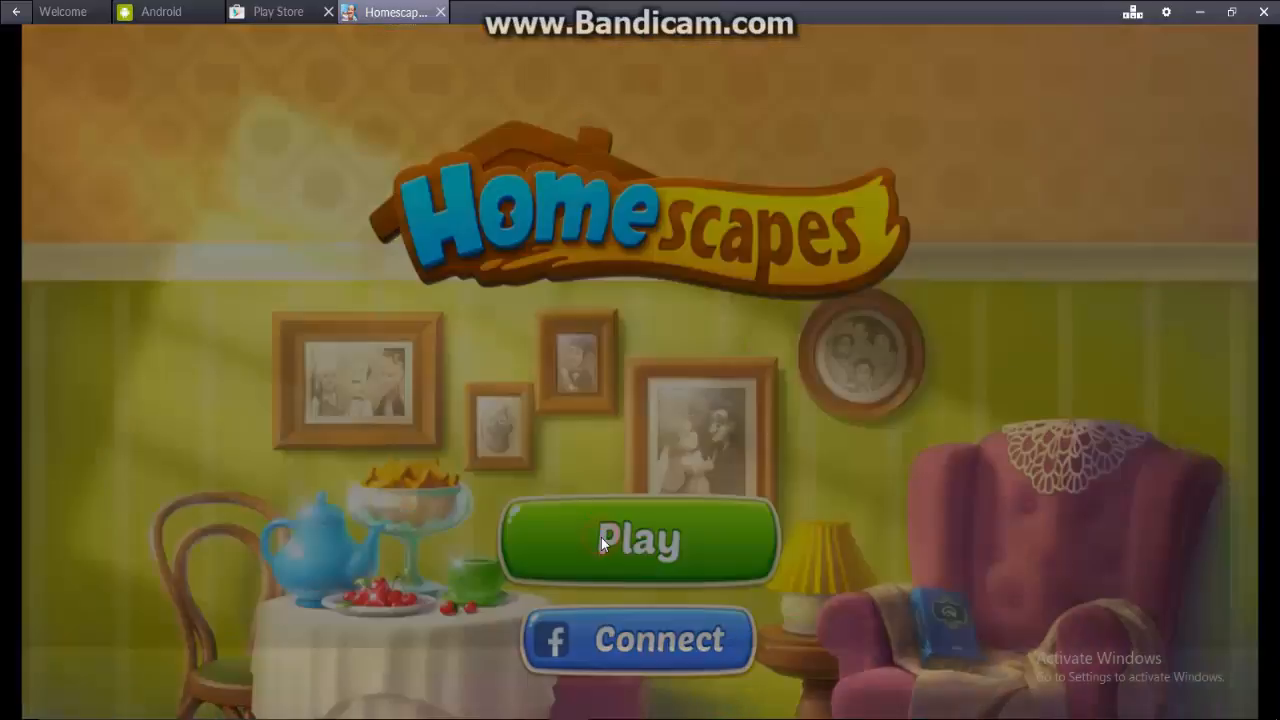
left_click(639, 540)
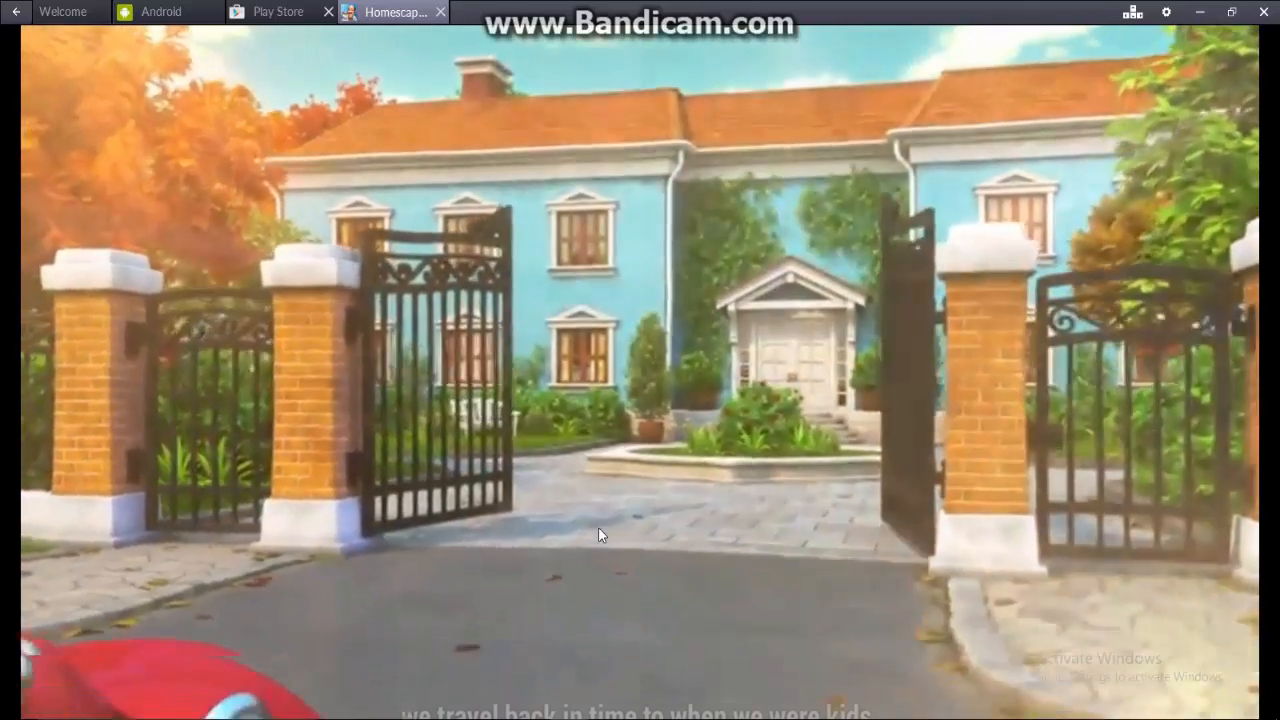